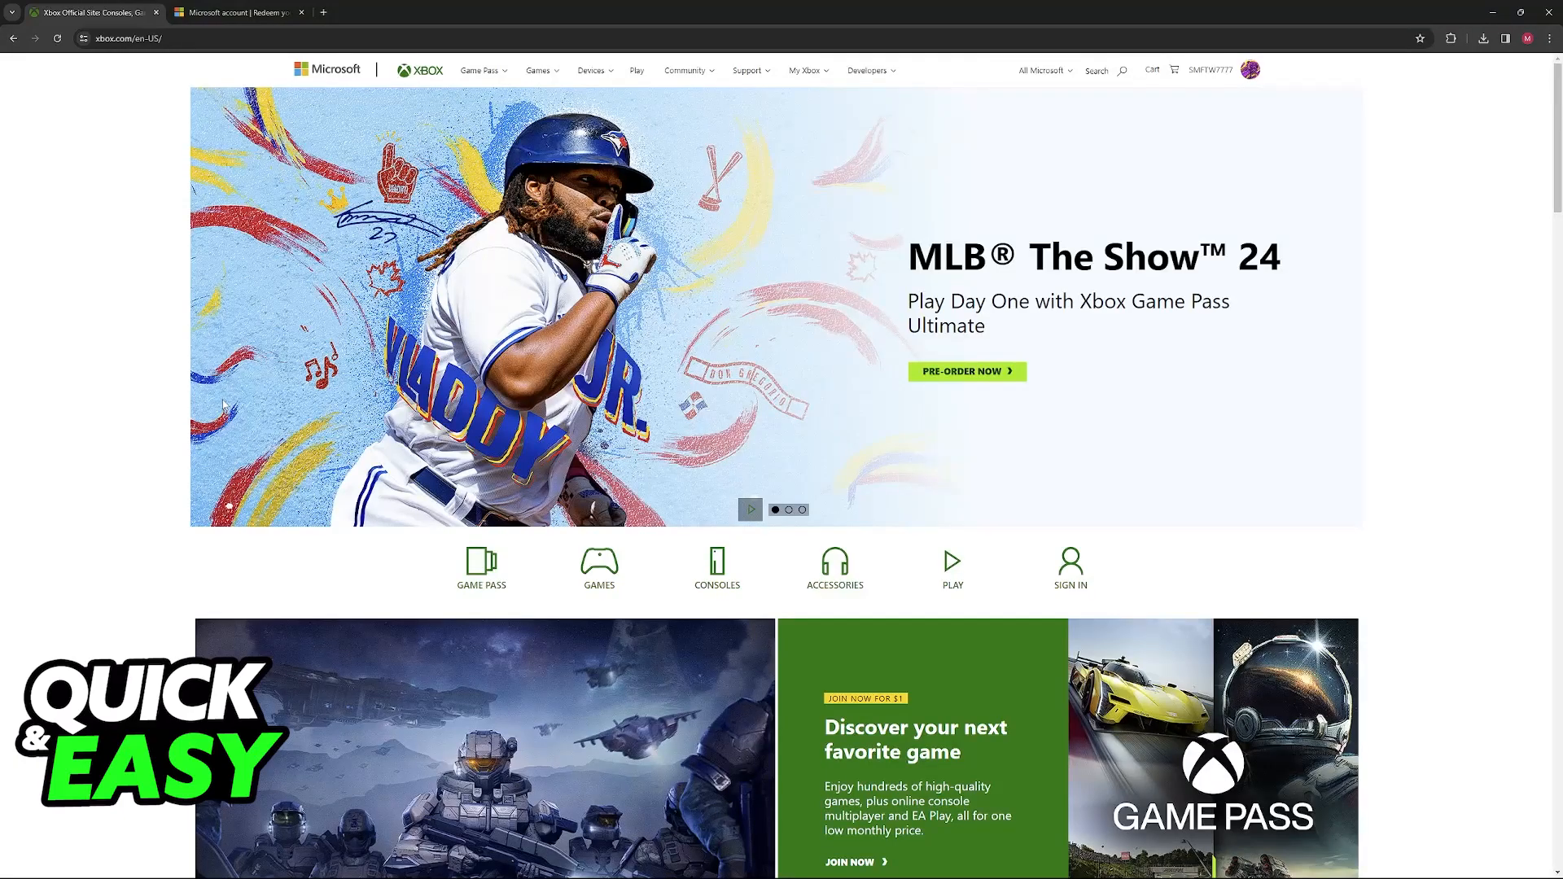
Switch to the Microsoft account tab showing the empty Redeem your code or gift card form
{"action": "scroll", "scroll_direction": "down", "scroll_amount": 3}
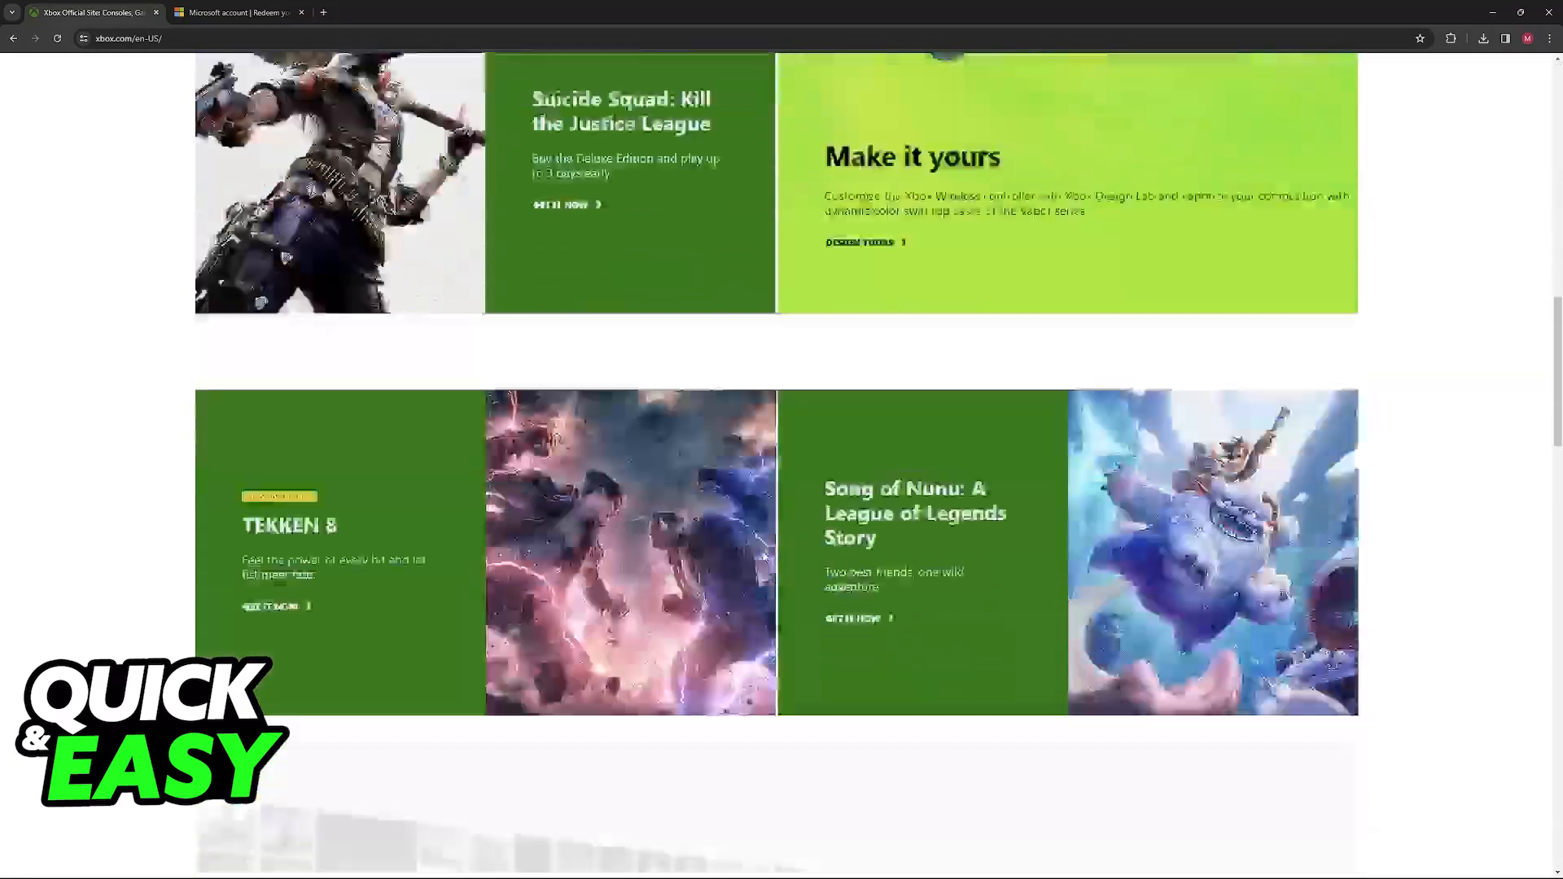
{"action": "scroll", "scroll_direction": "up", "scroll_amount": 3}
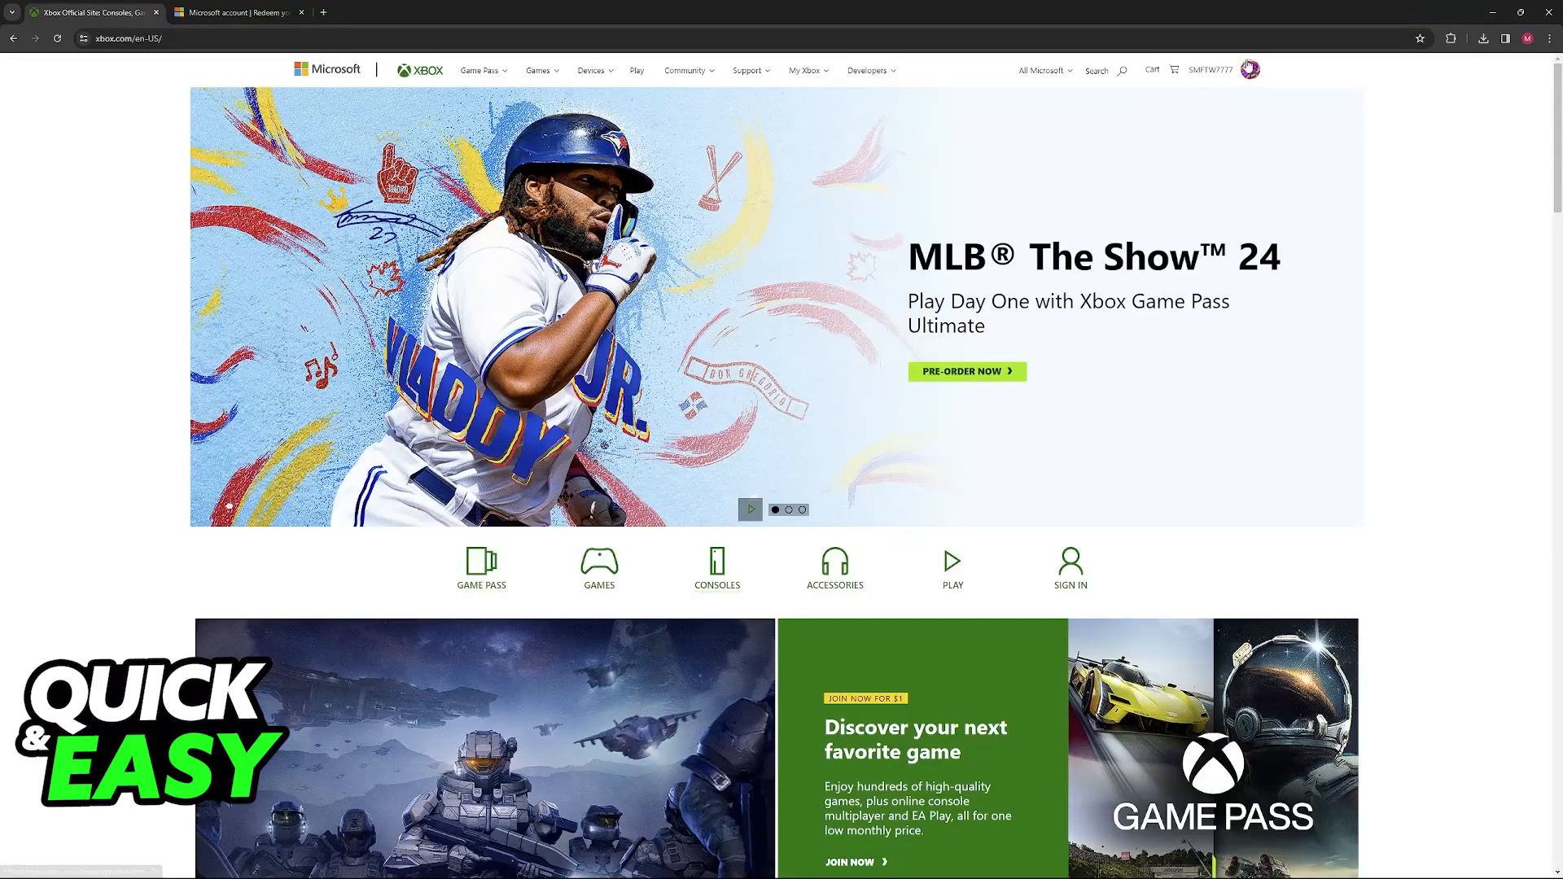
{"action": "mouse_move", "coordinate": [1251, 71]}
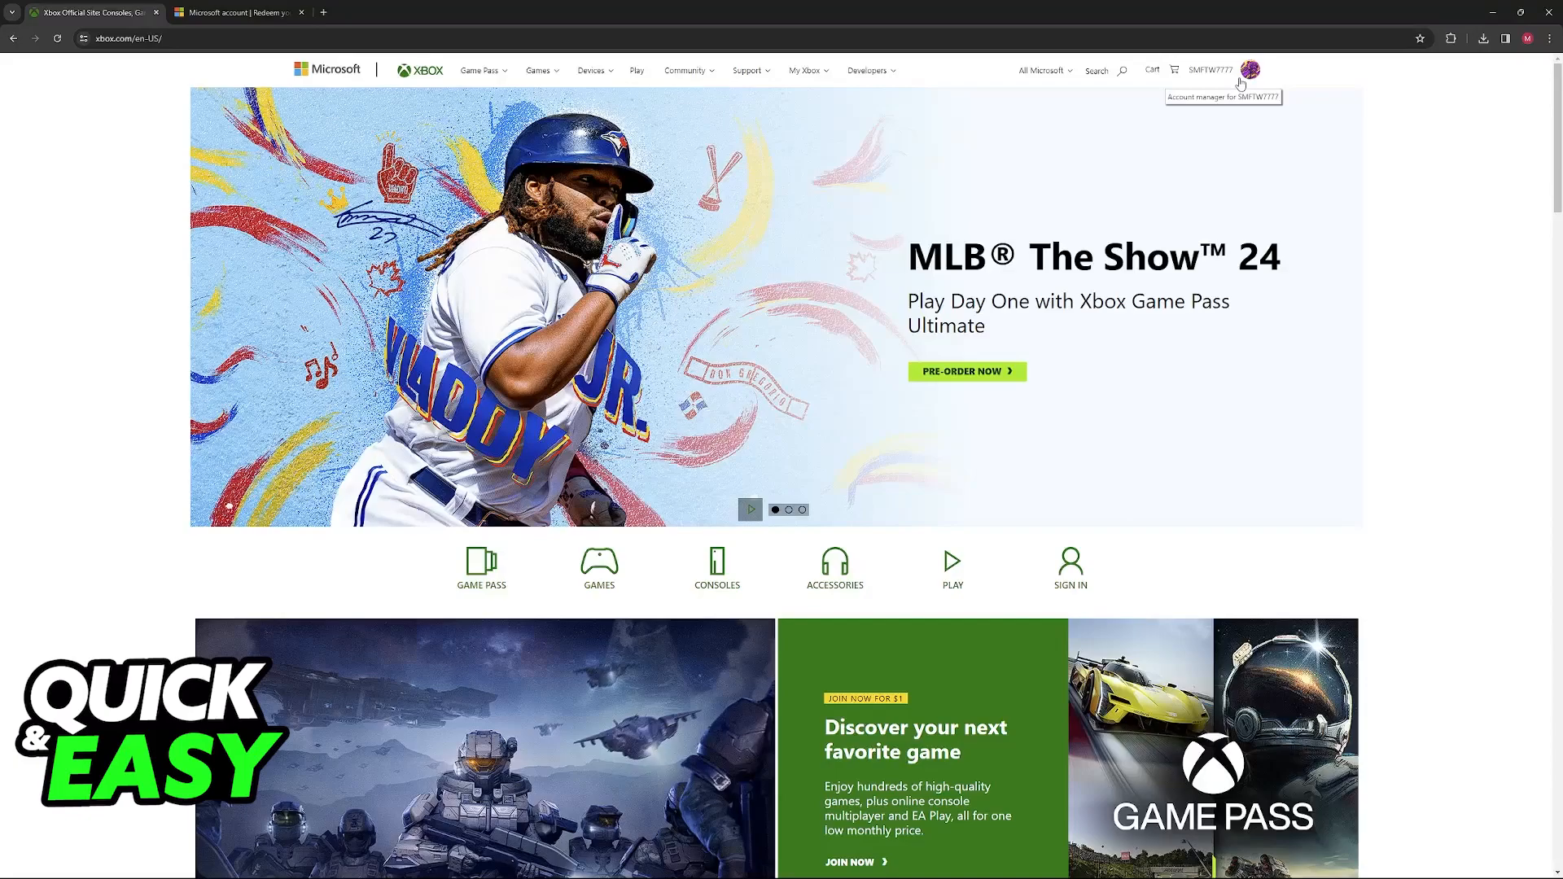
{"action": "mouse_move", "coordinate": [1226, 74]}
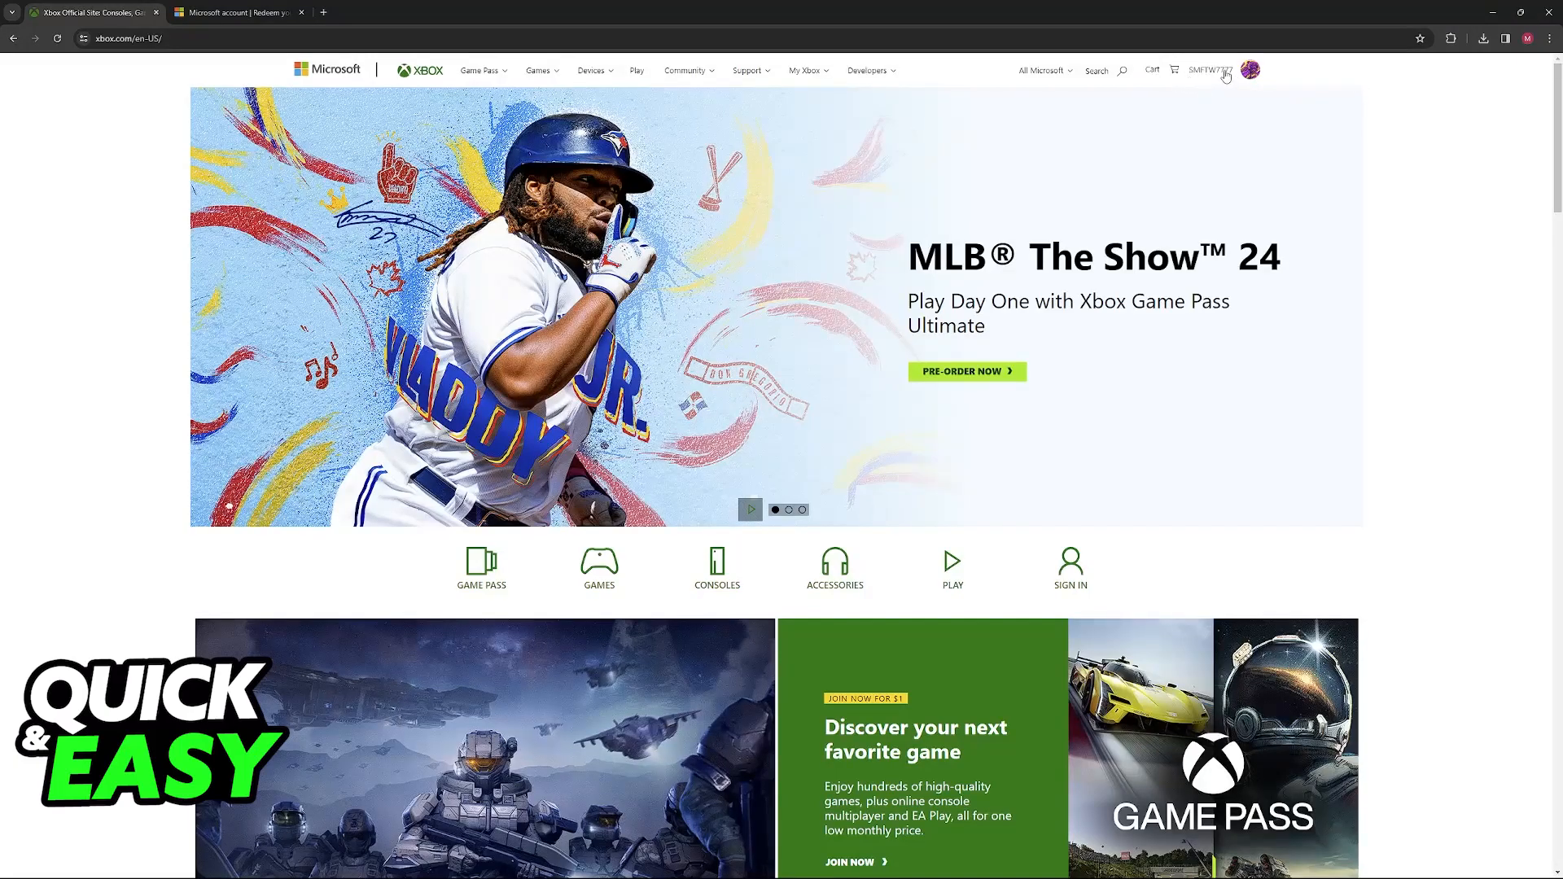
{"action": "mouse_move", "coordinate": [706, 261]}
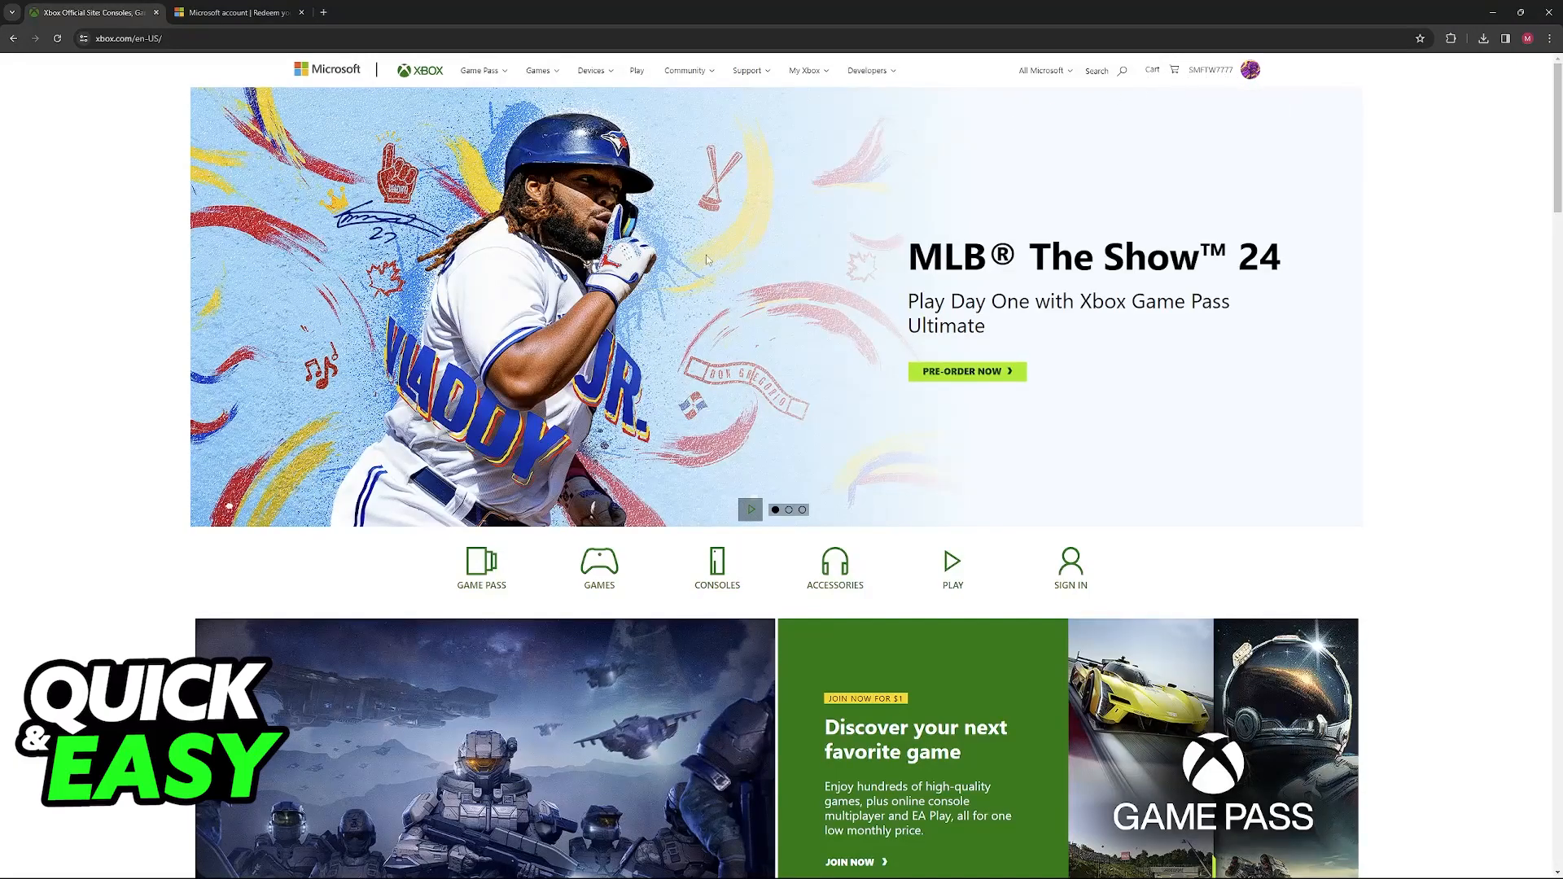
{"action": "left_click", "coordinate": [237, 12]}
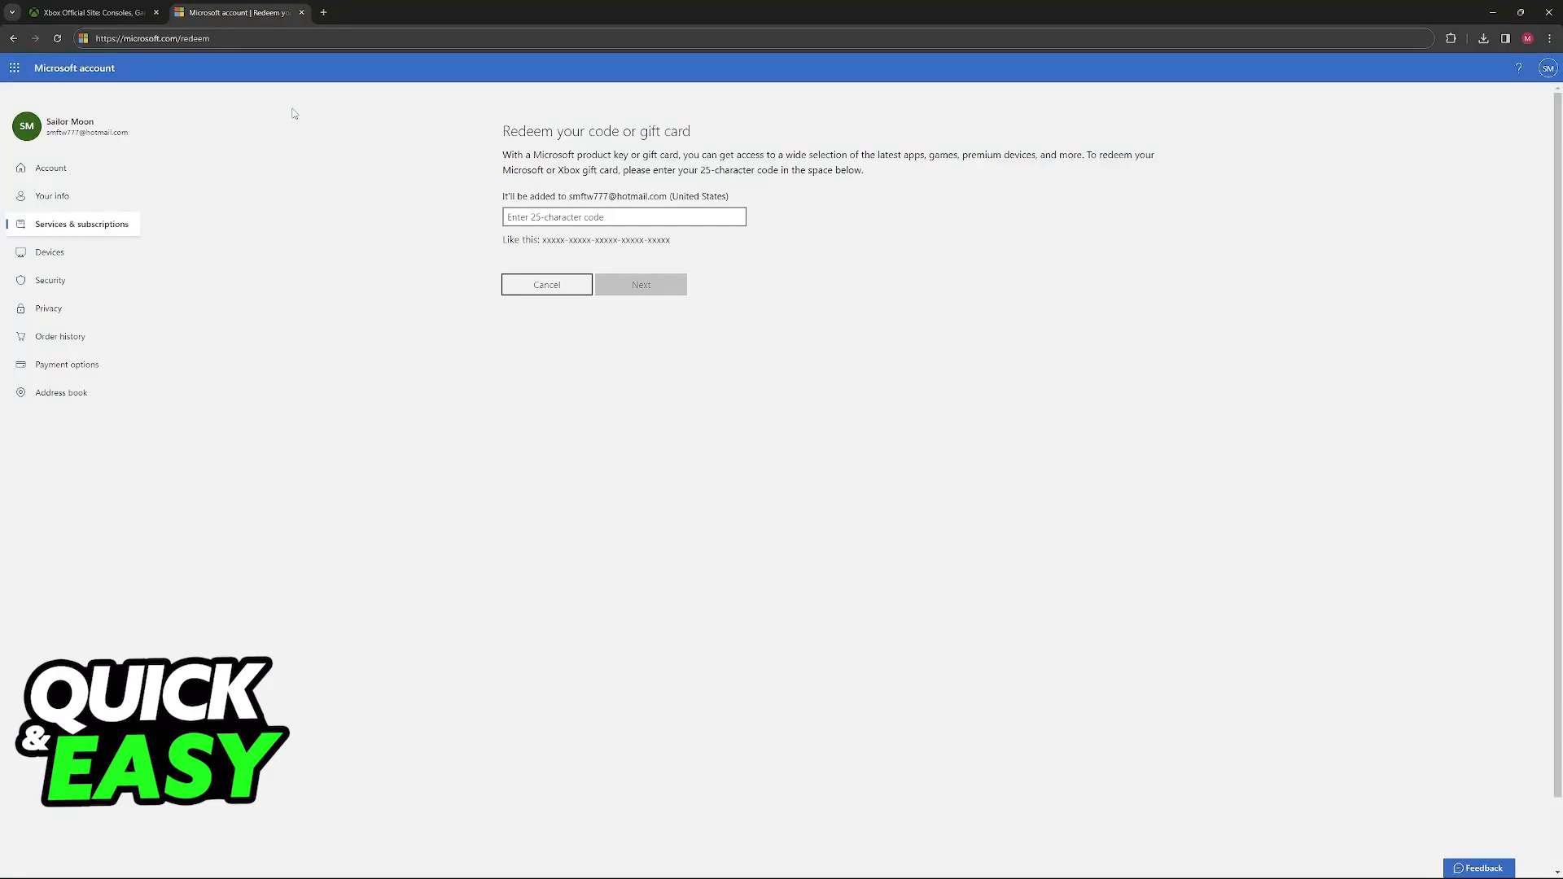
{"action": "double_click", "coordinate": [605, 240]}
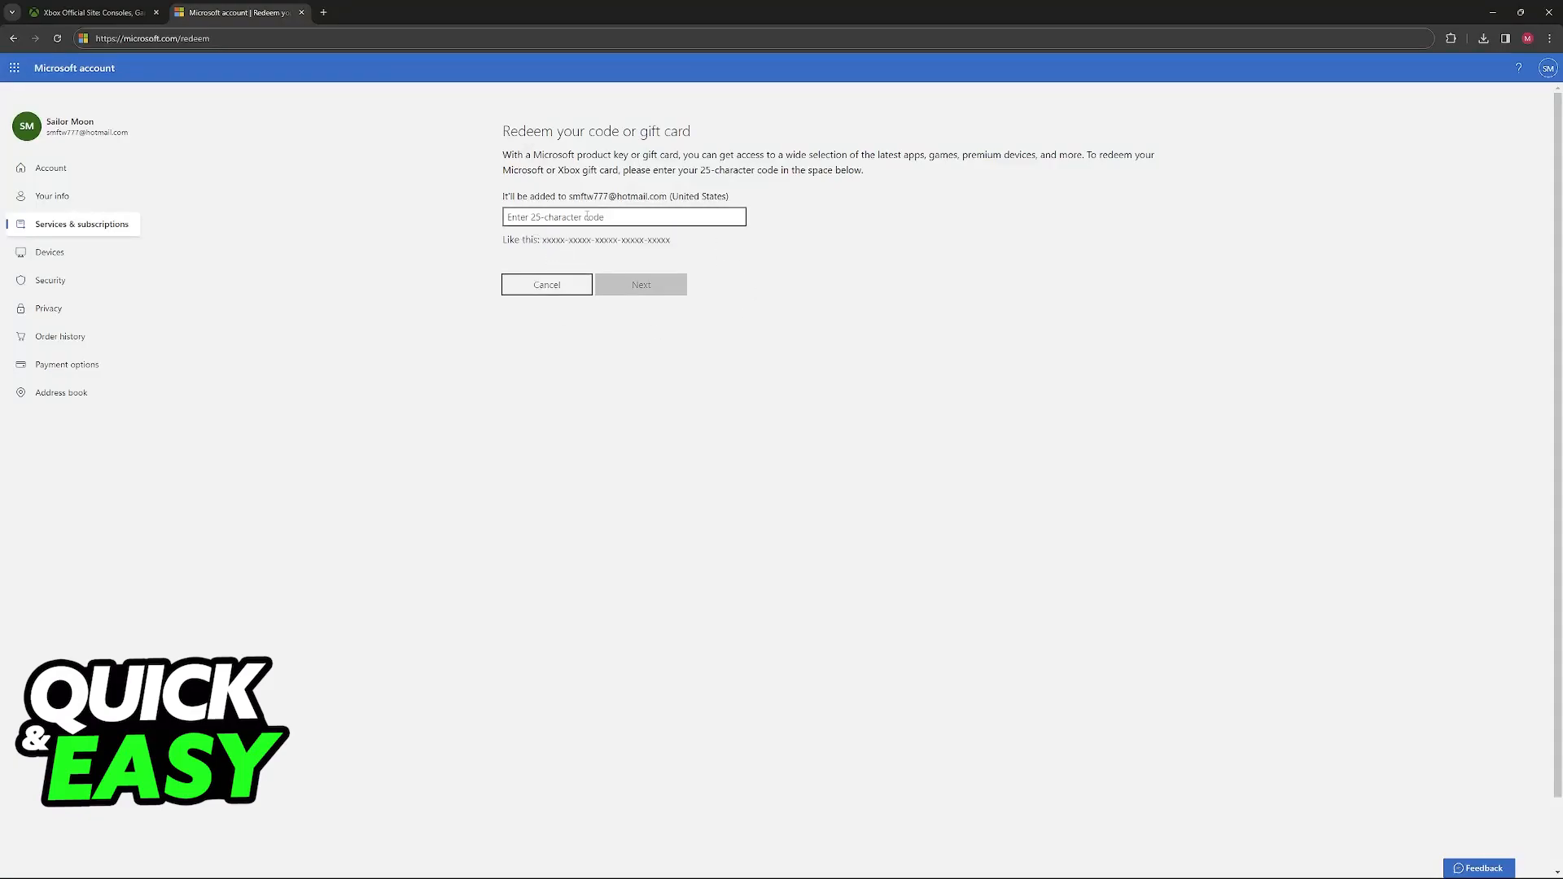
{"action": "mouse_move", "coordinate": [606, 254]}
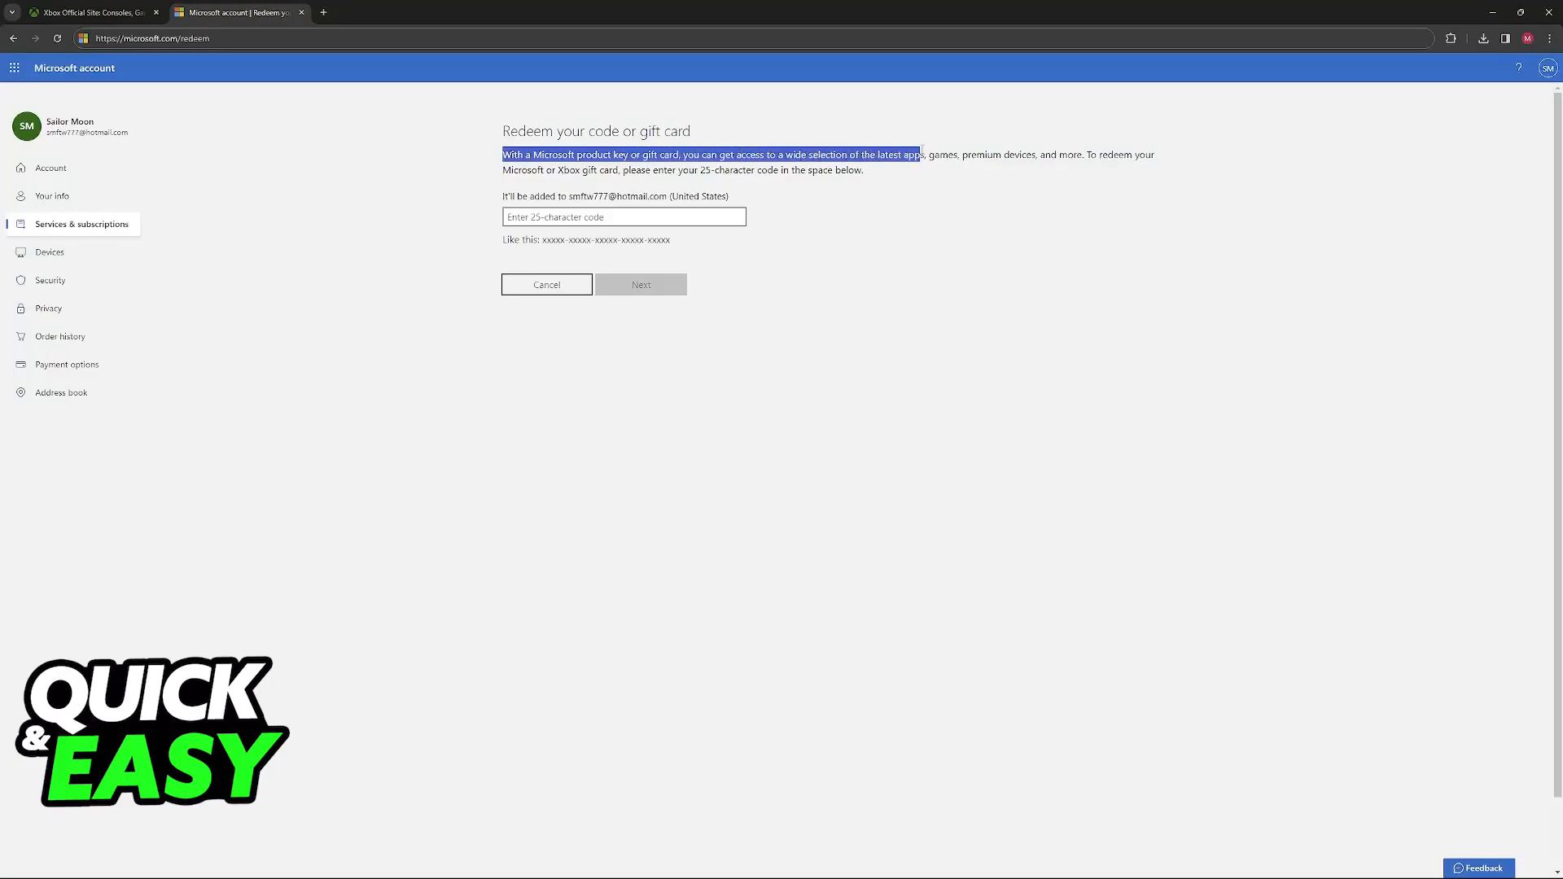
{"action": "left_click", "coordinate": [733, 183]}
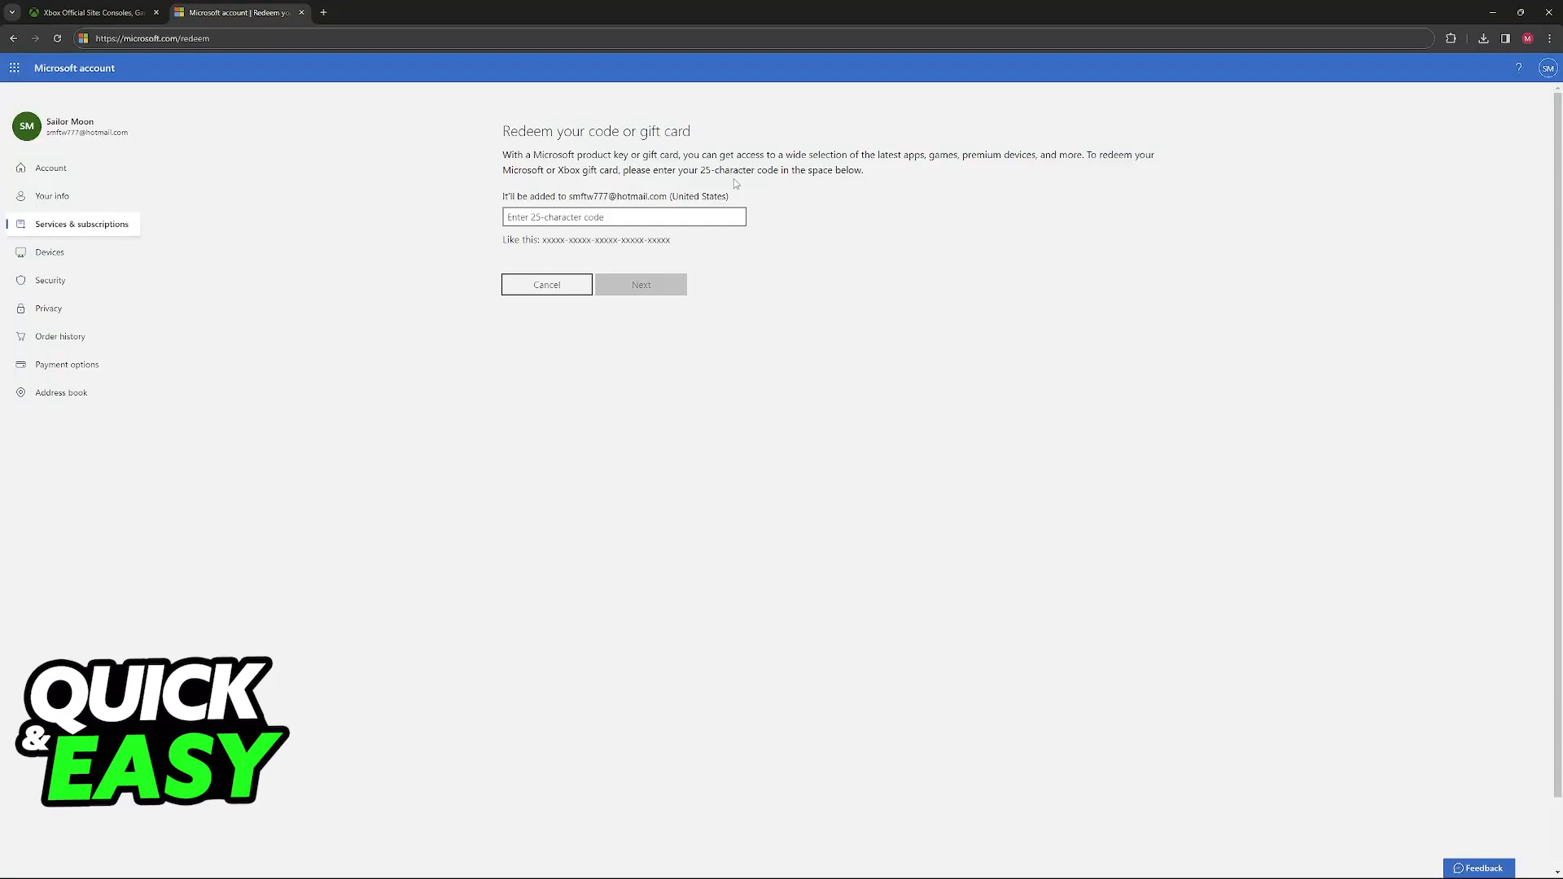
{"action": "type", "text": "12345-1"}
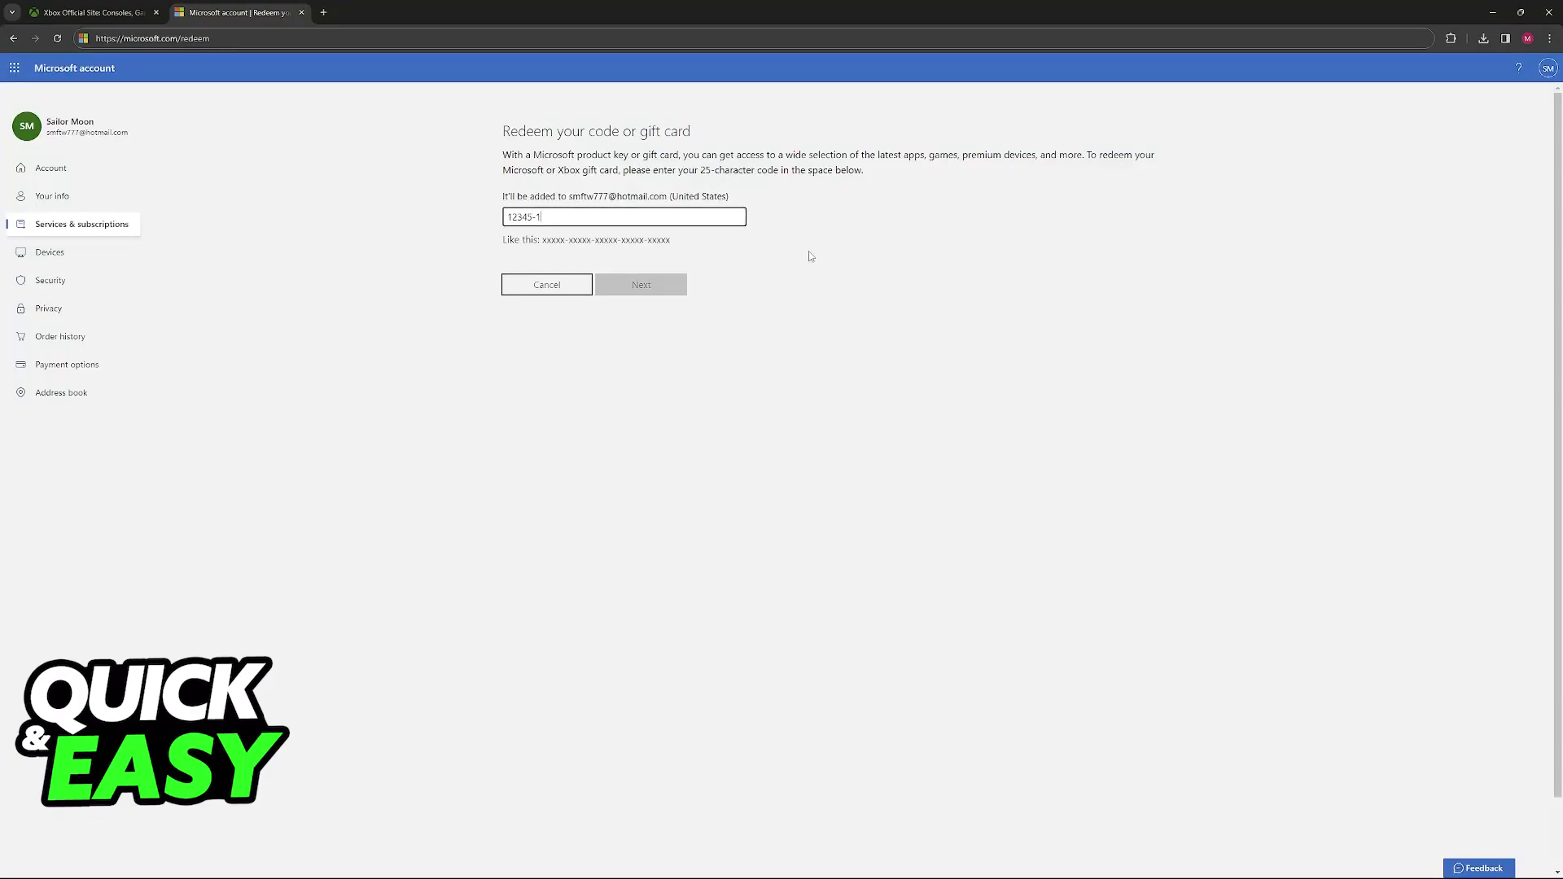
{"action": "type", "text": "2345-12345-1"}
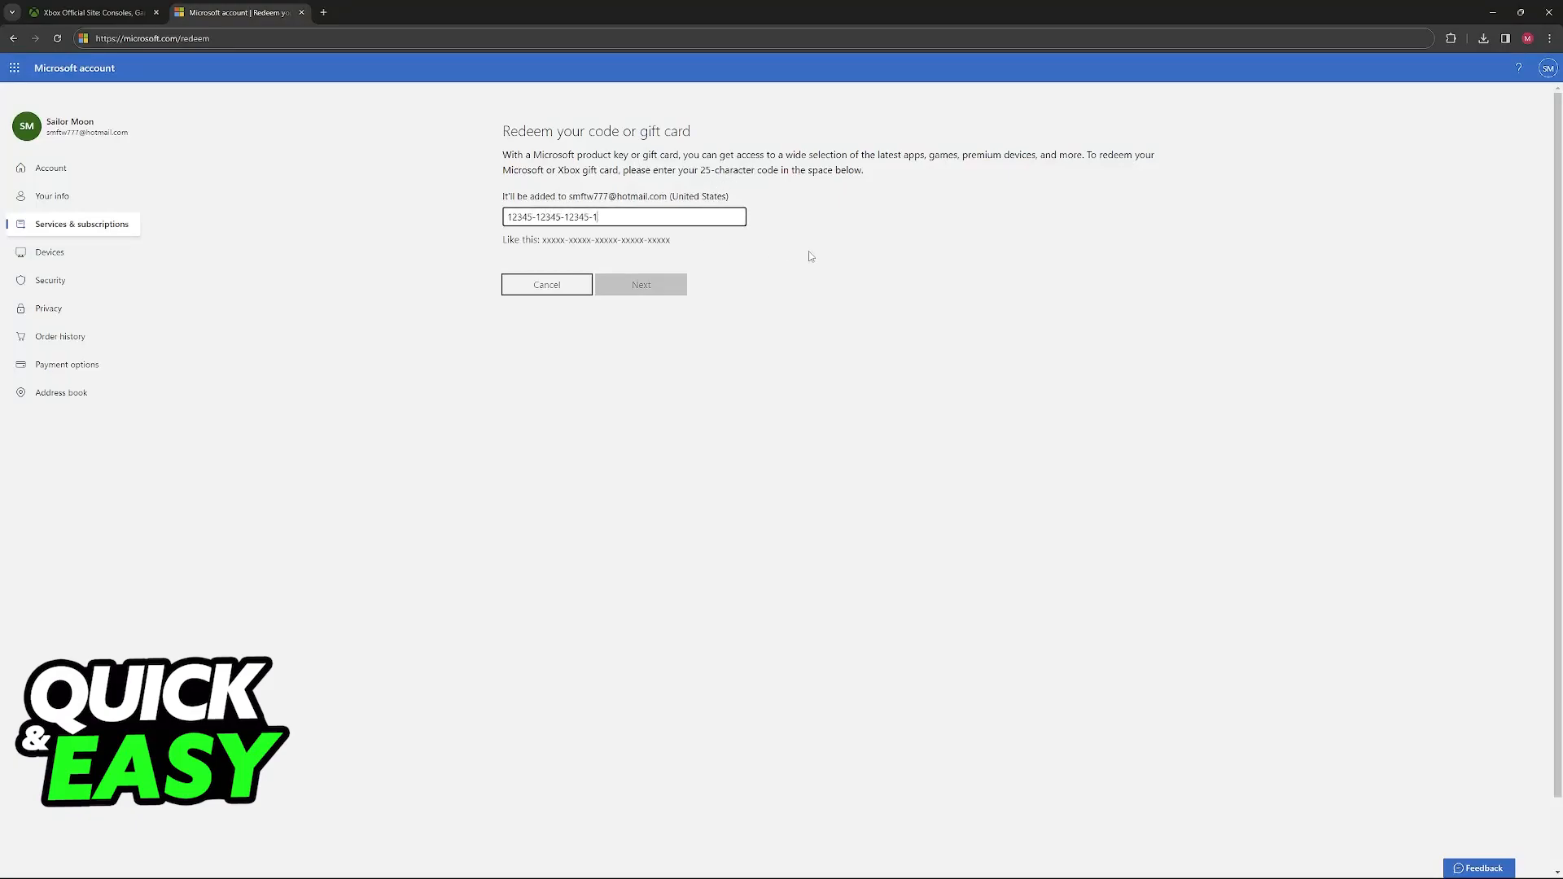
{"action": "type", "text": "2345-1234"}
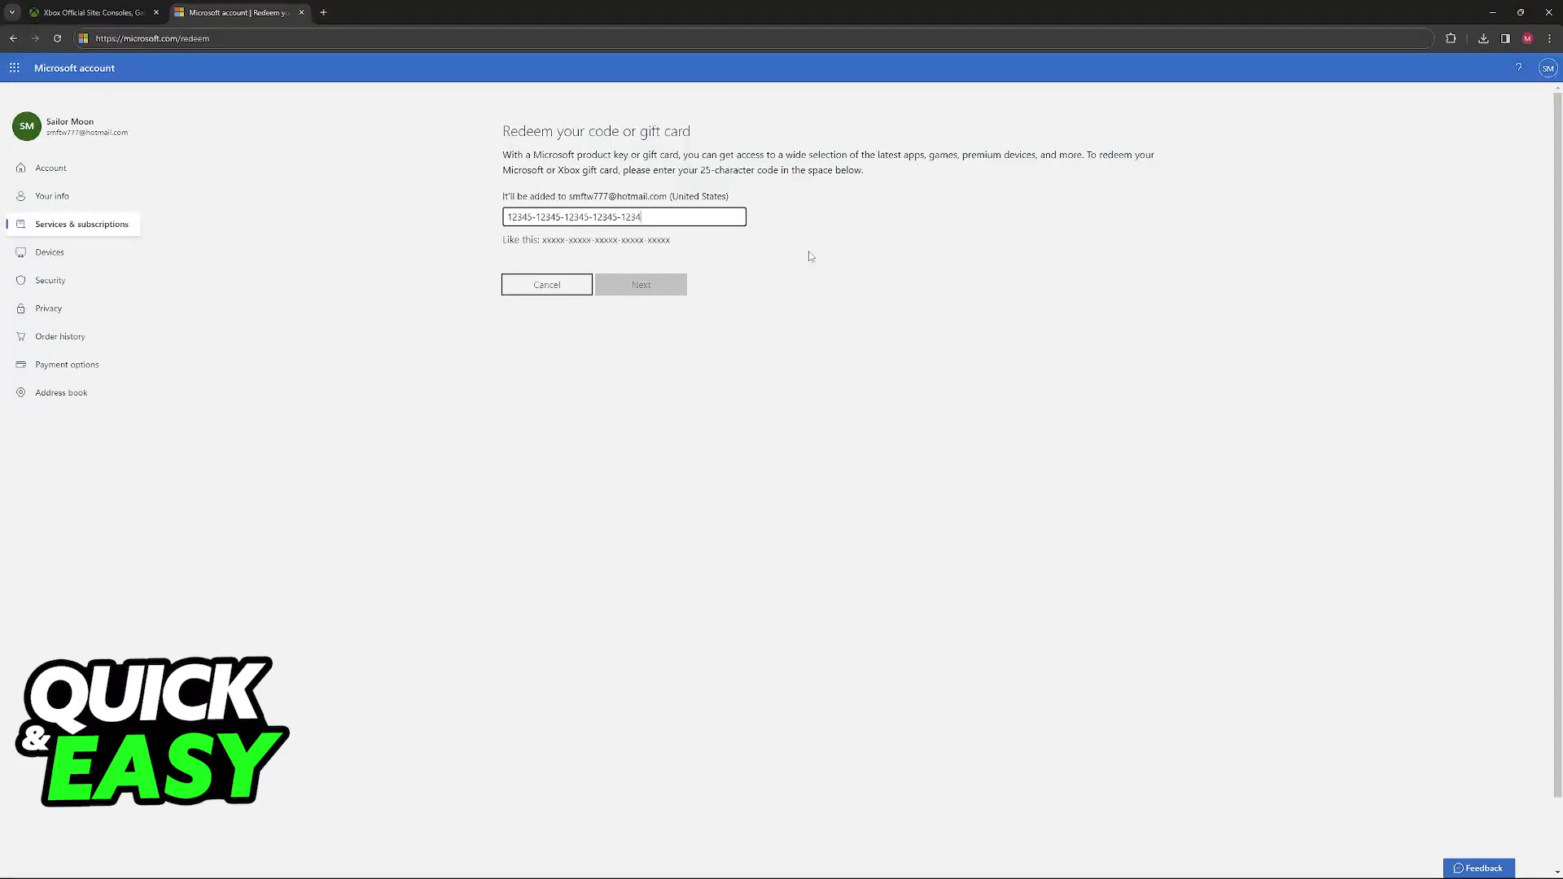
{"action": "left_click", "coordinate": [640, 284]}
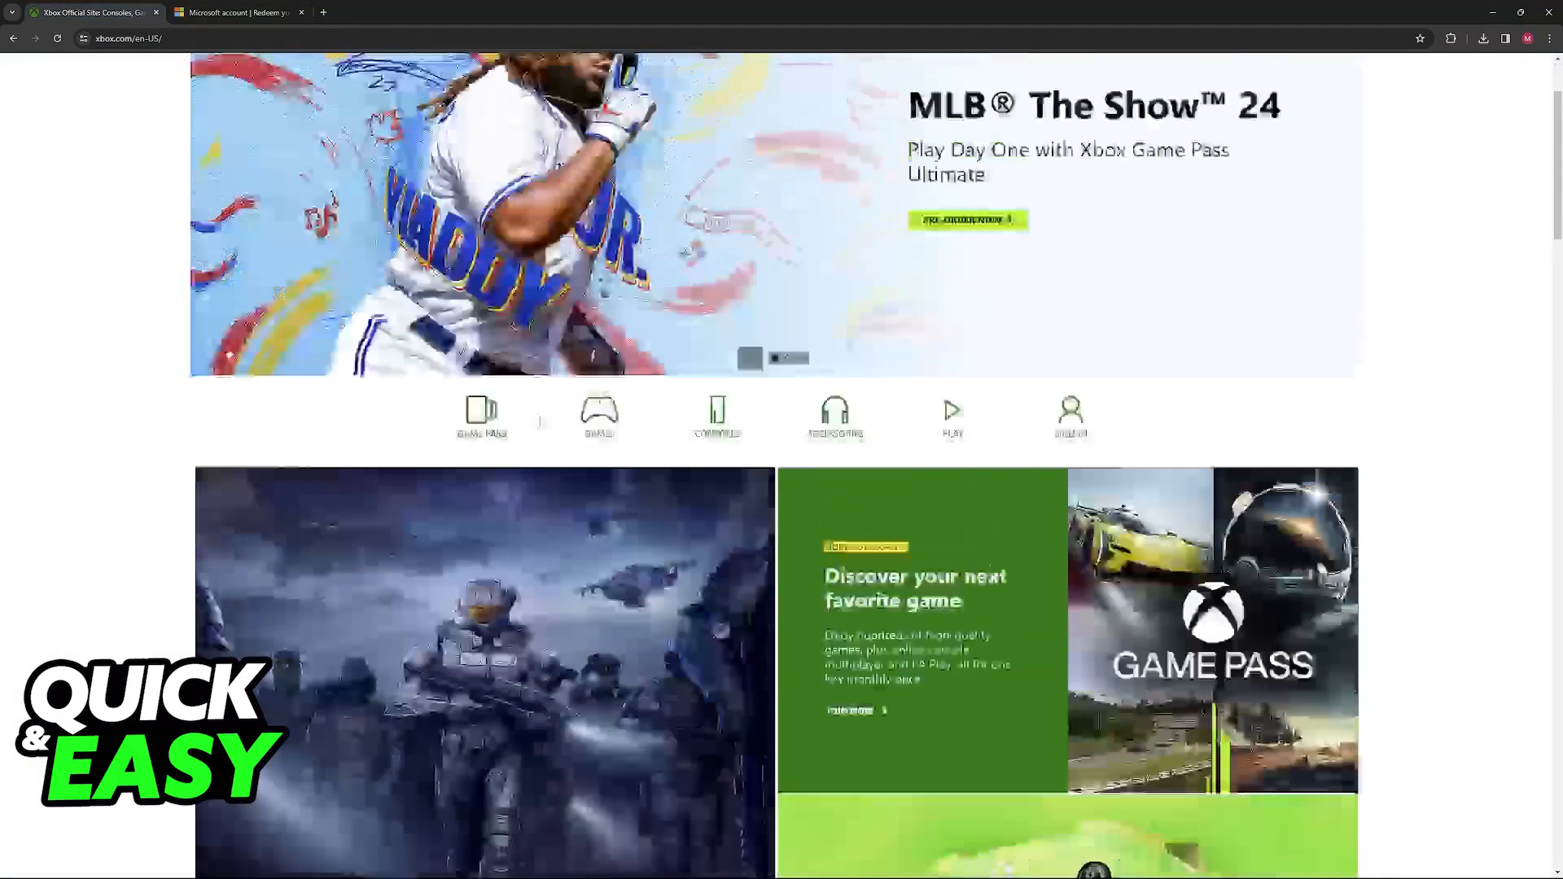
{"action": "scroll", "scroll_direction": "up", "scroll_amount": 3}
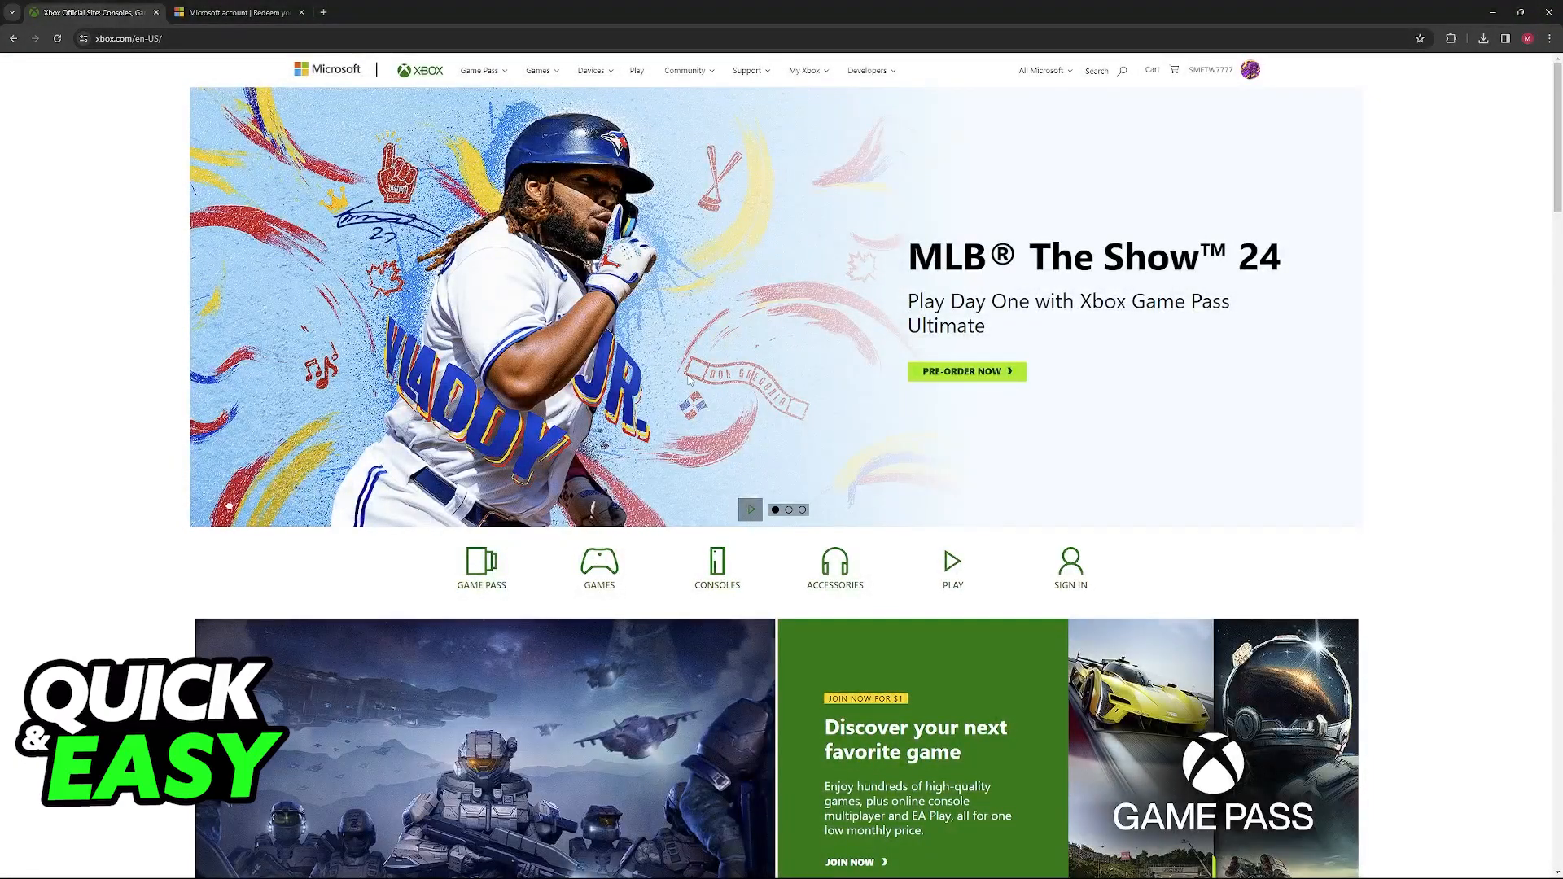
{"action": "left_click", "coordinate": [239, 12]}
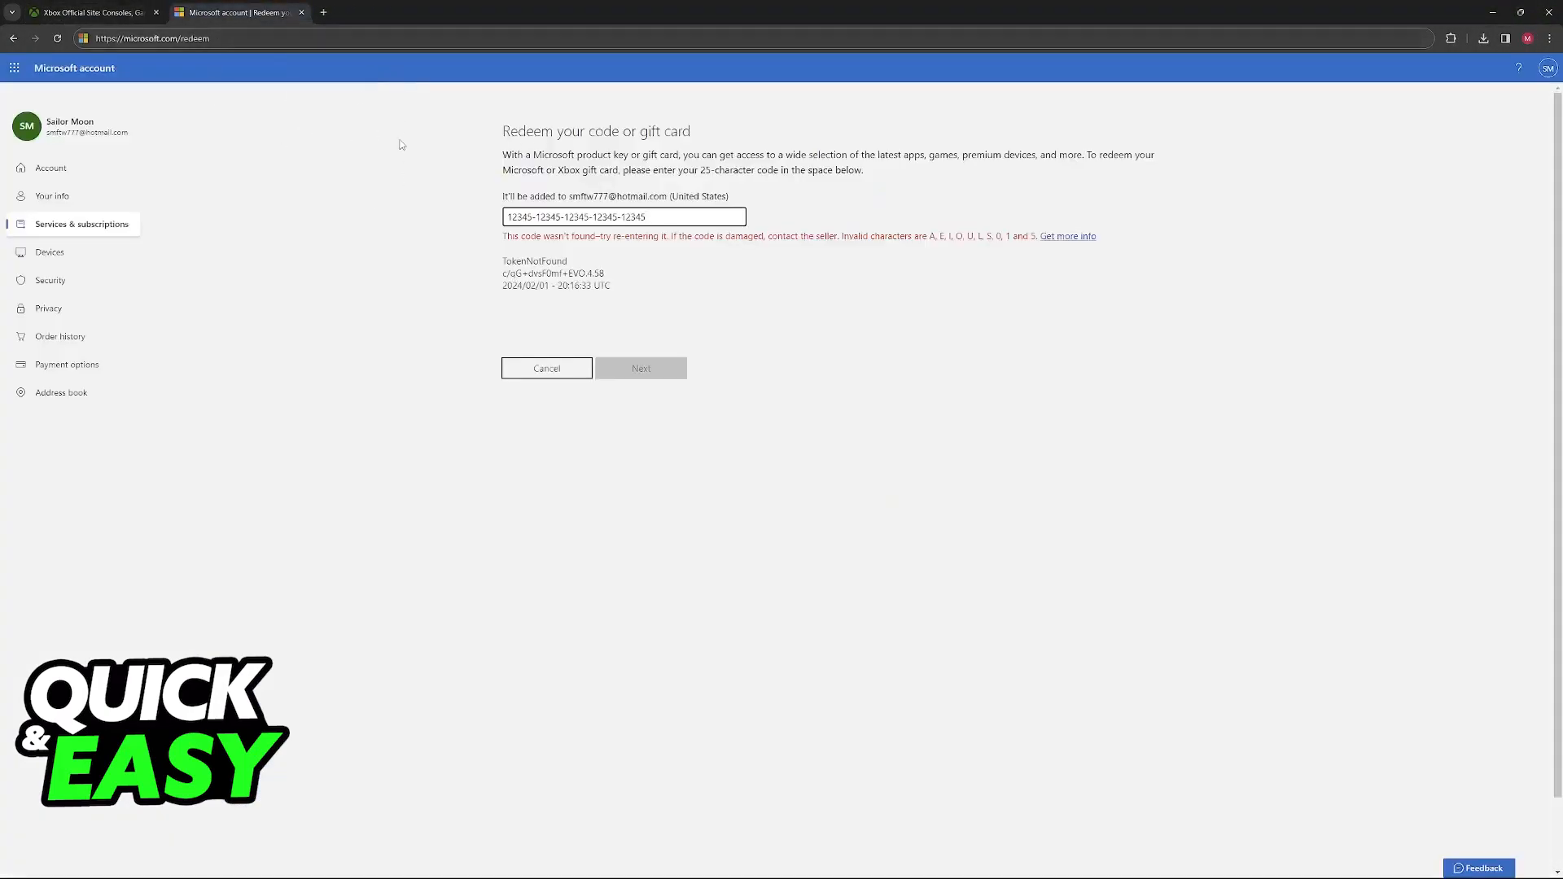